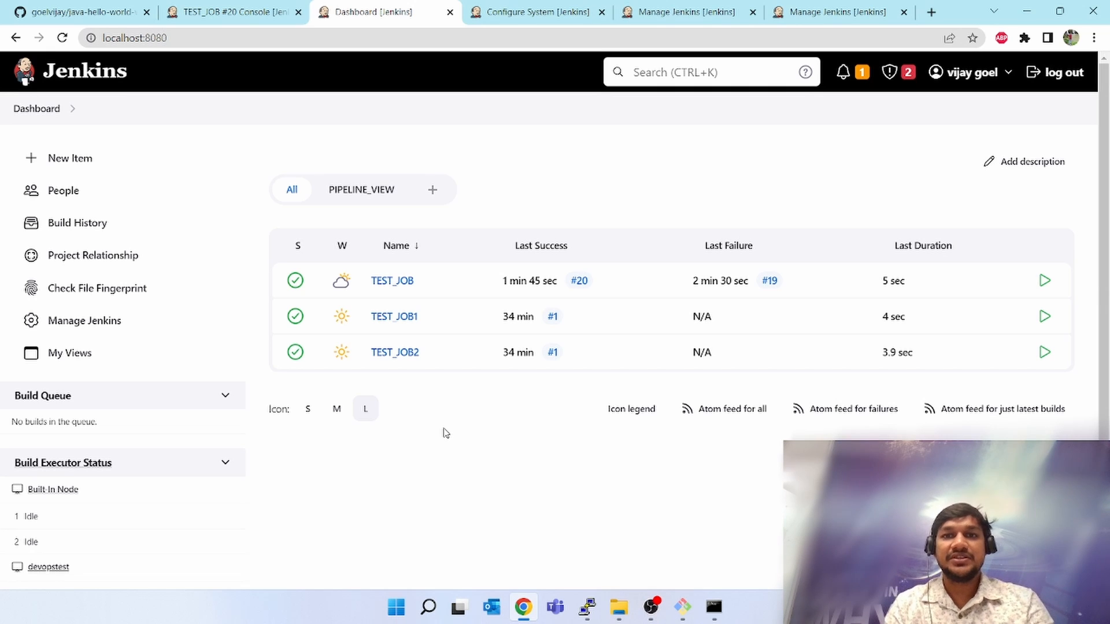
mouse_move(553, 191)
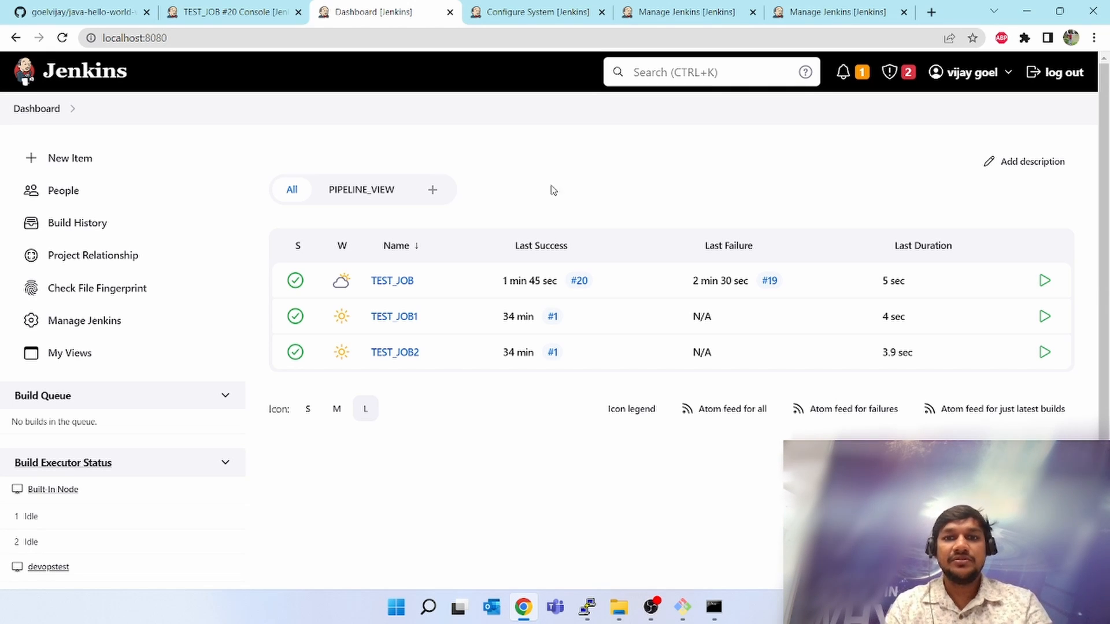
mouse_move(560, 188)
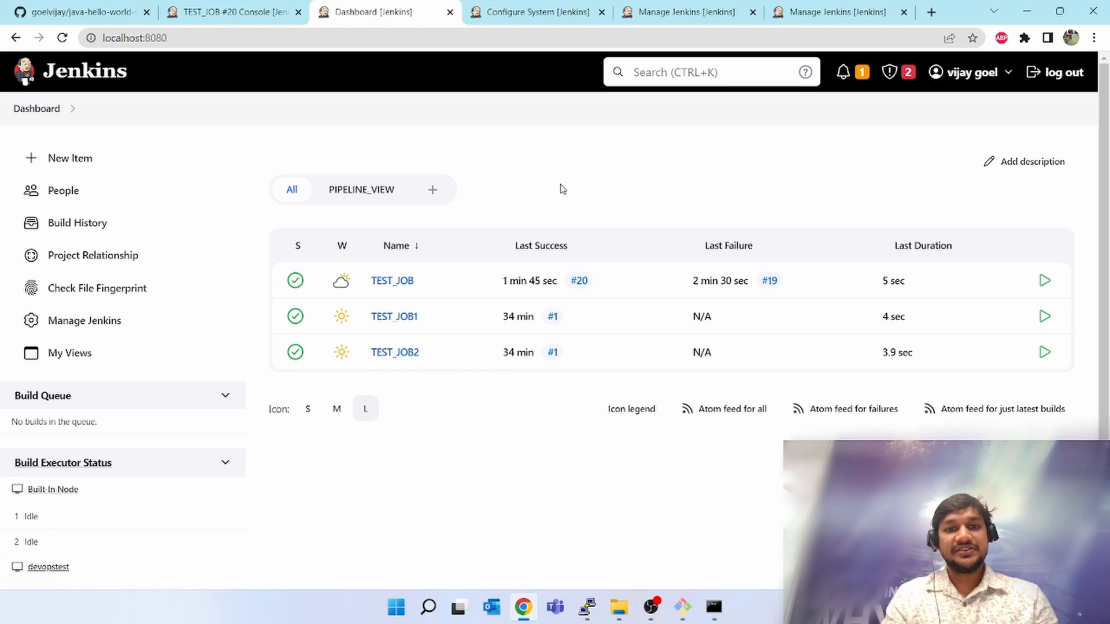
mouse_move(555, 185)
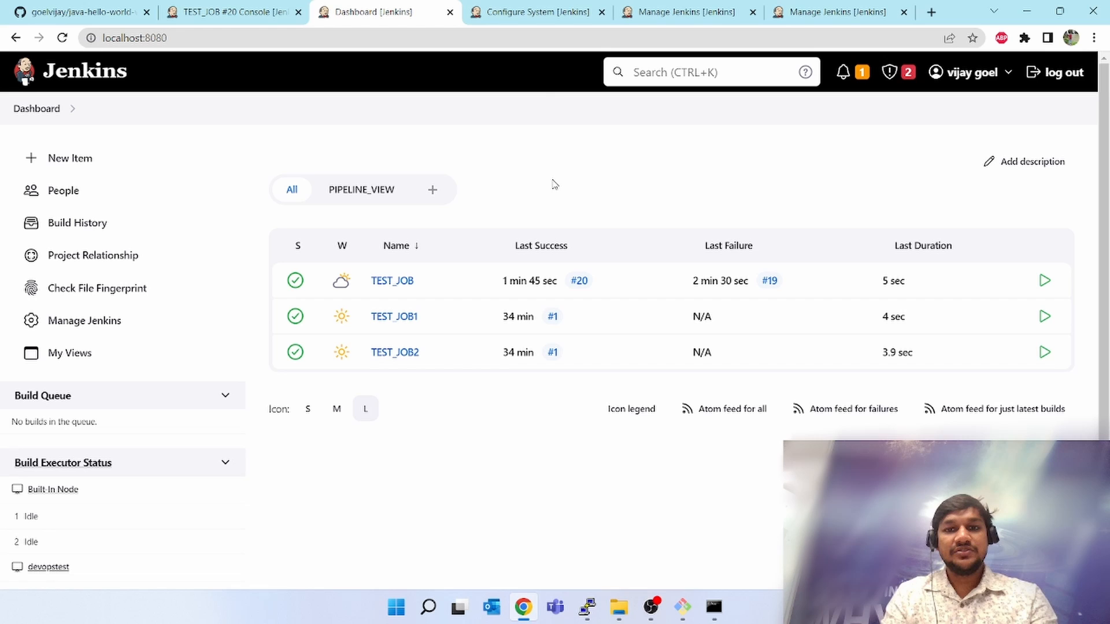
mouse_move(92, 254)
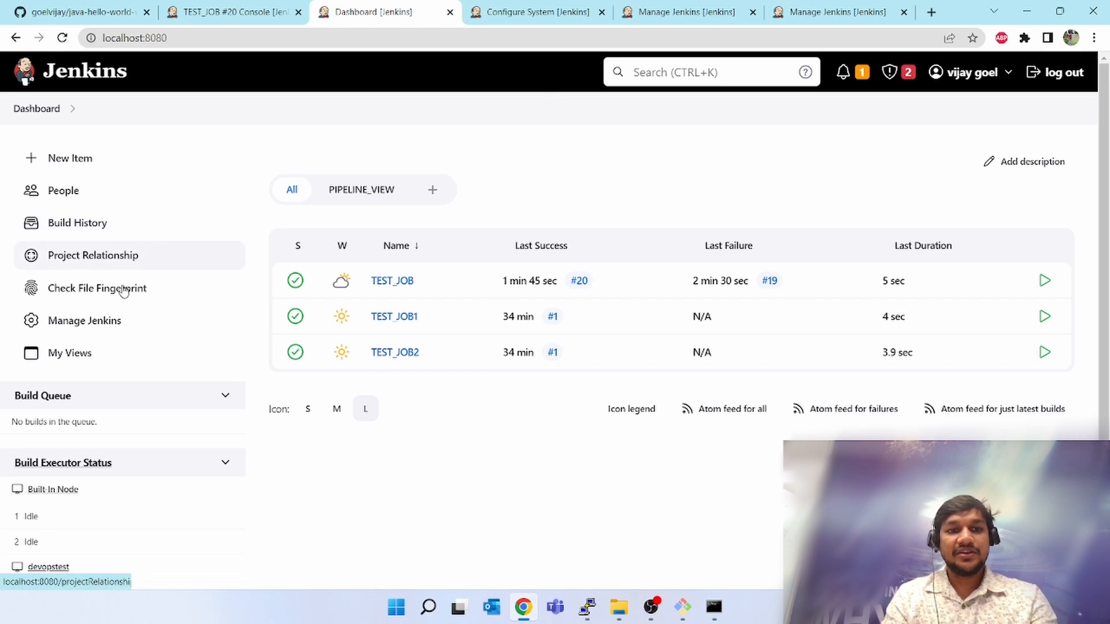
- Navigate via Manage Jenkins and Manage Credentials to the global credentials store listing devopstest, github and github_java
click(83, 320)
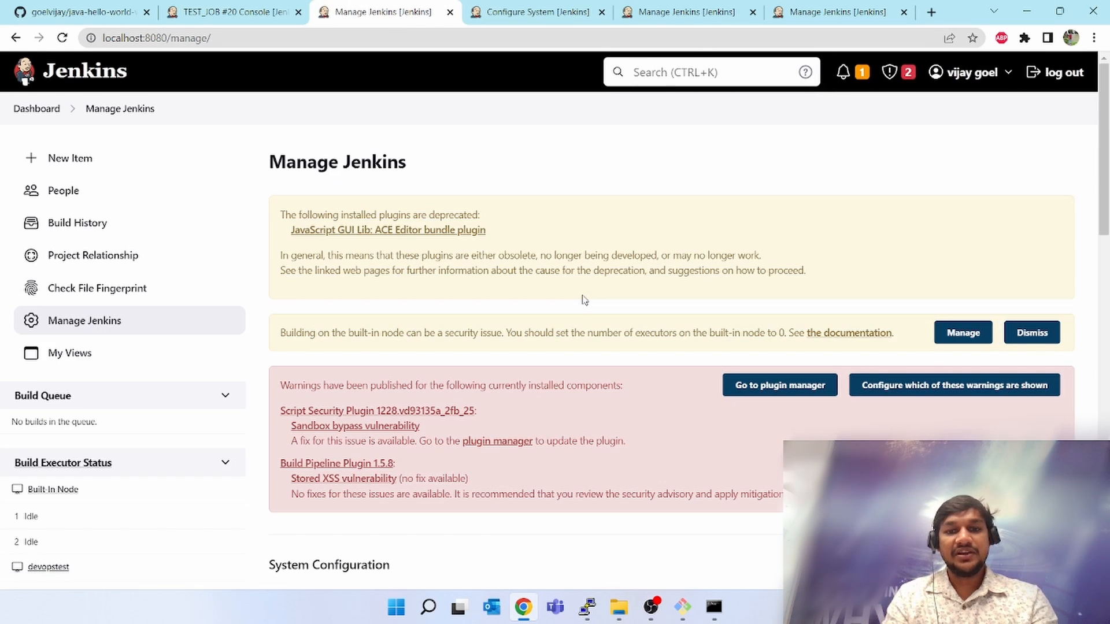
scroll(down, 3)
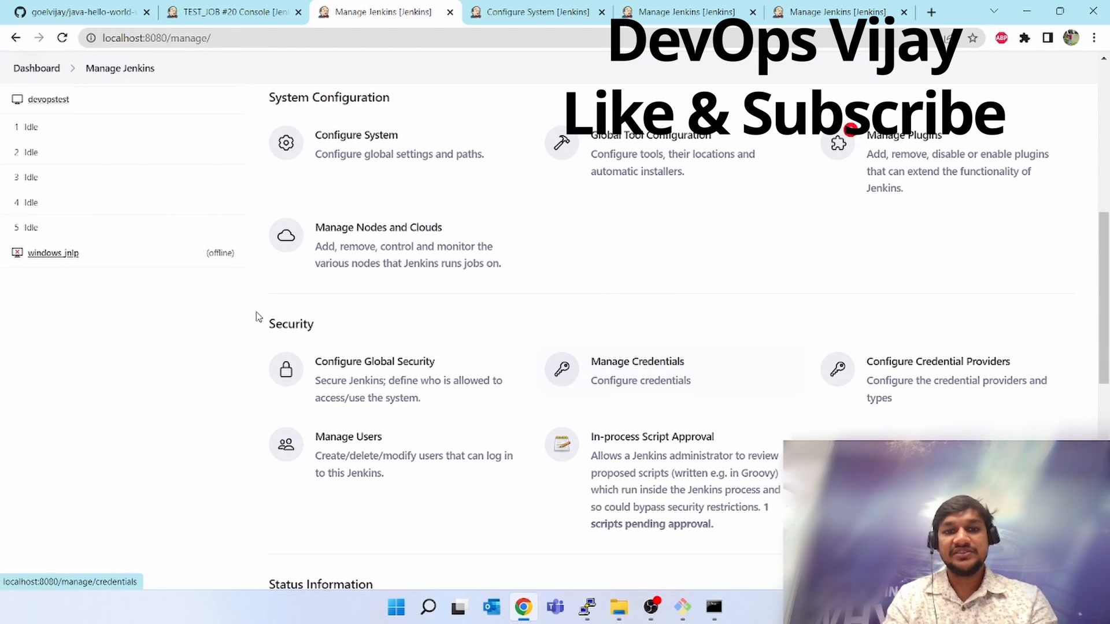
click(636, 362)
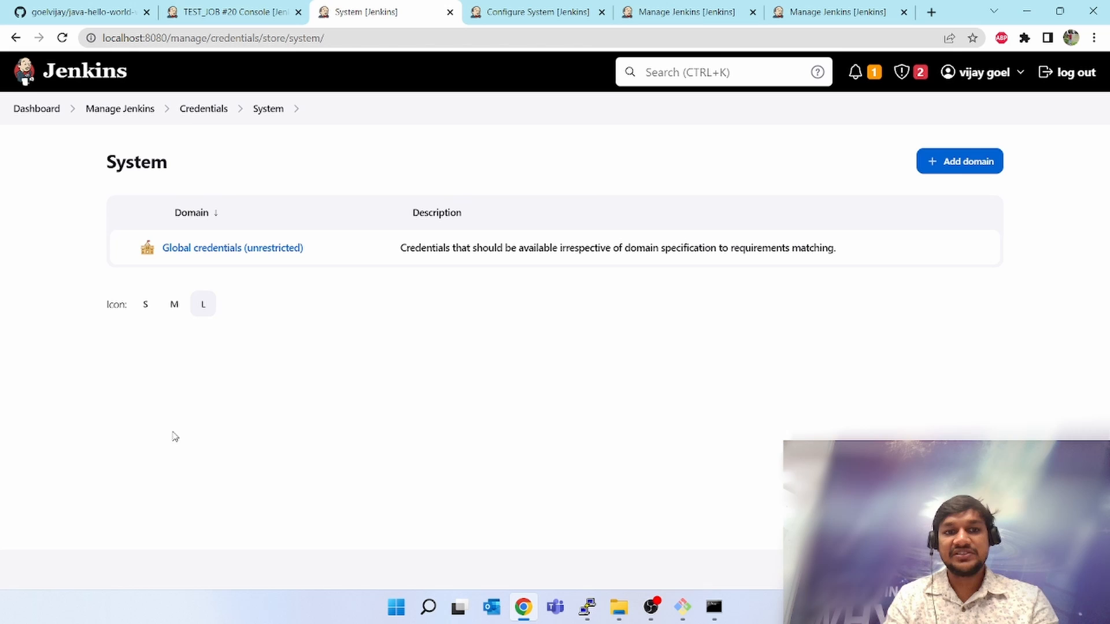
mouse_move(588, 218)
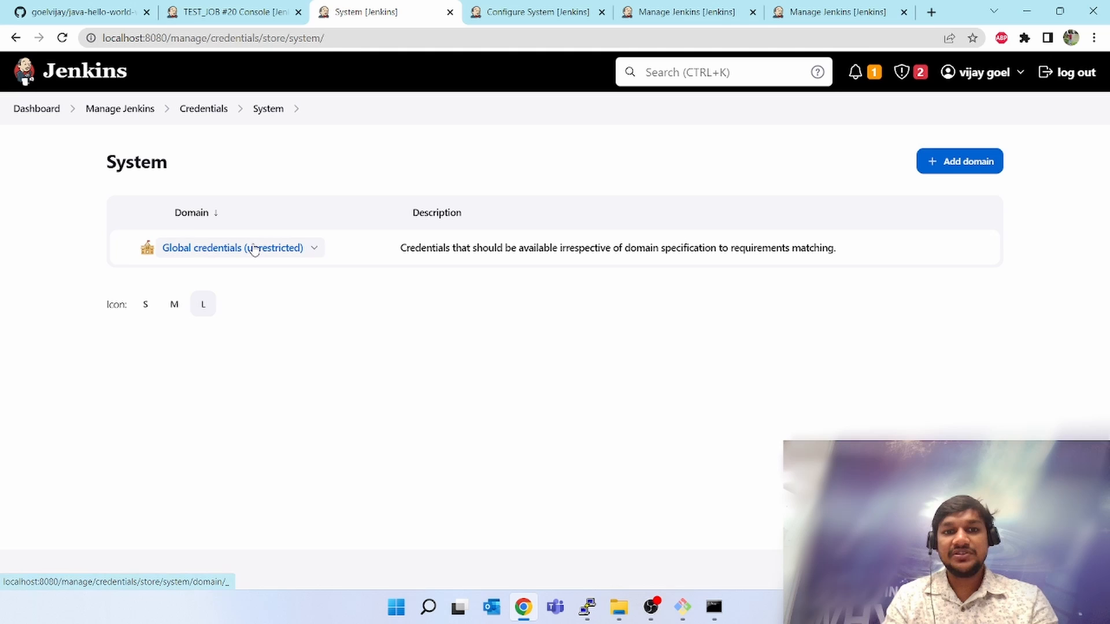
click(232, 247)
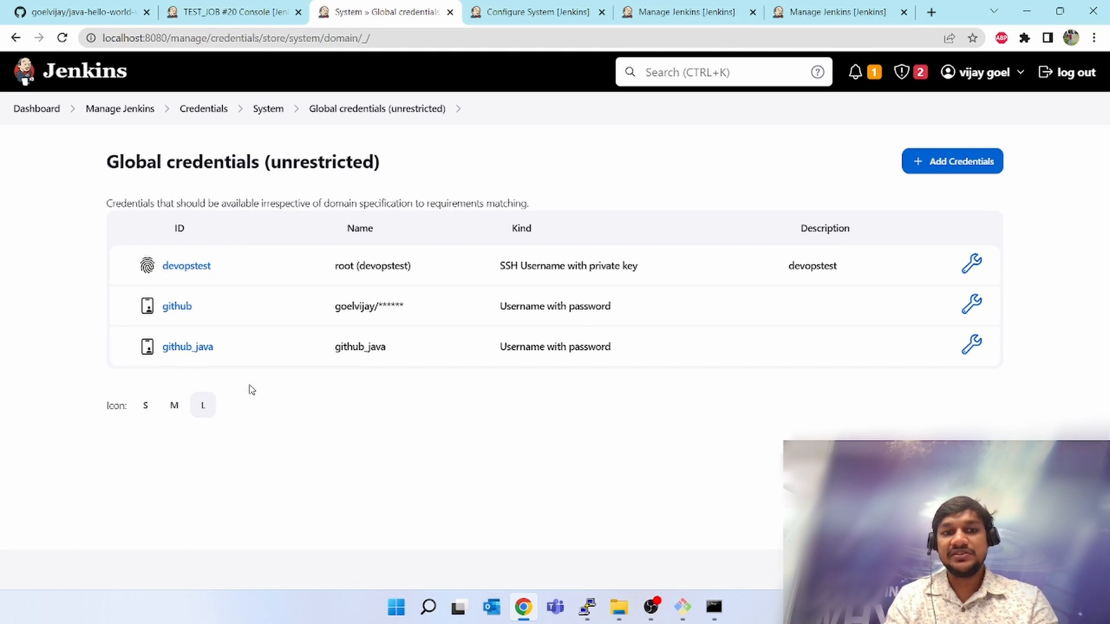
mouse_move(809, 163)
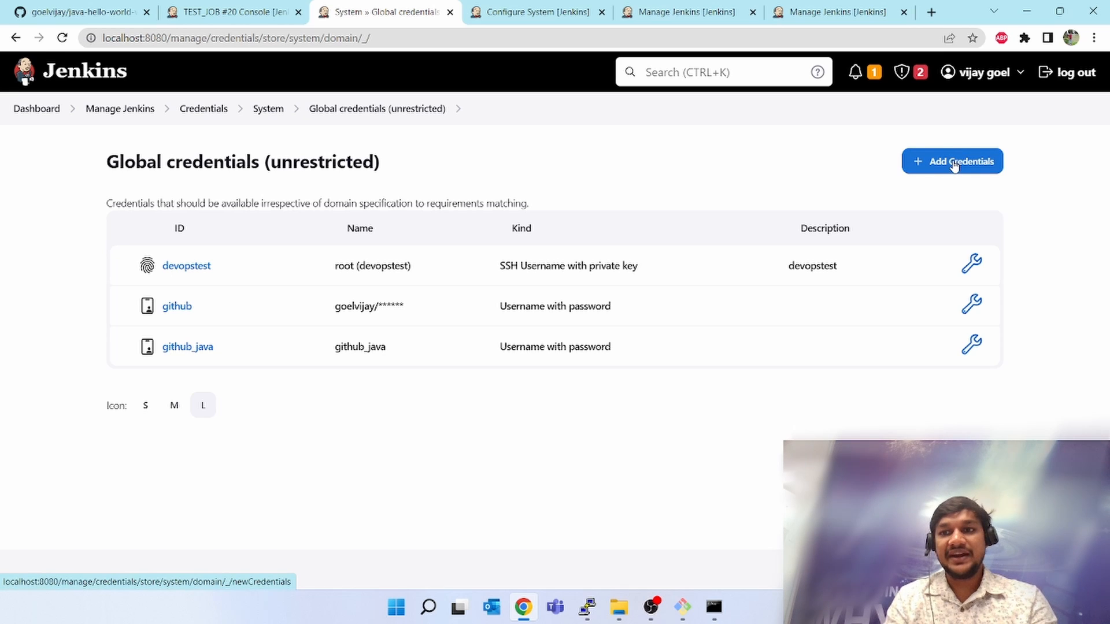
- Begin a new username-with-password credential, keeping its scope Global
click(951, 160)
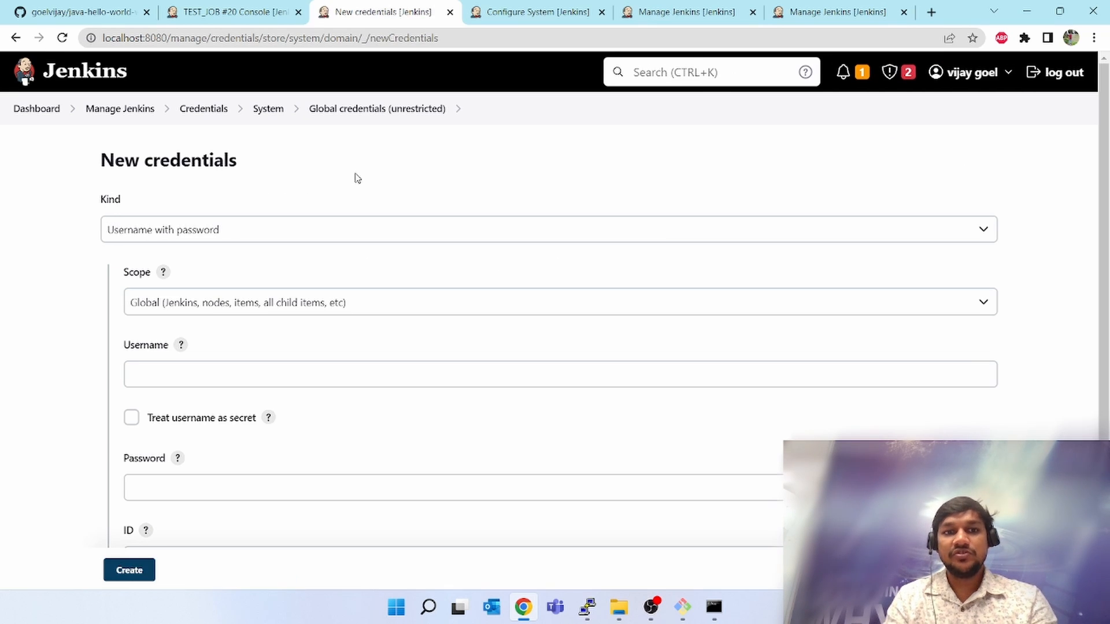
scroll(down, 3)
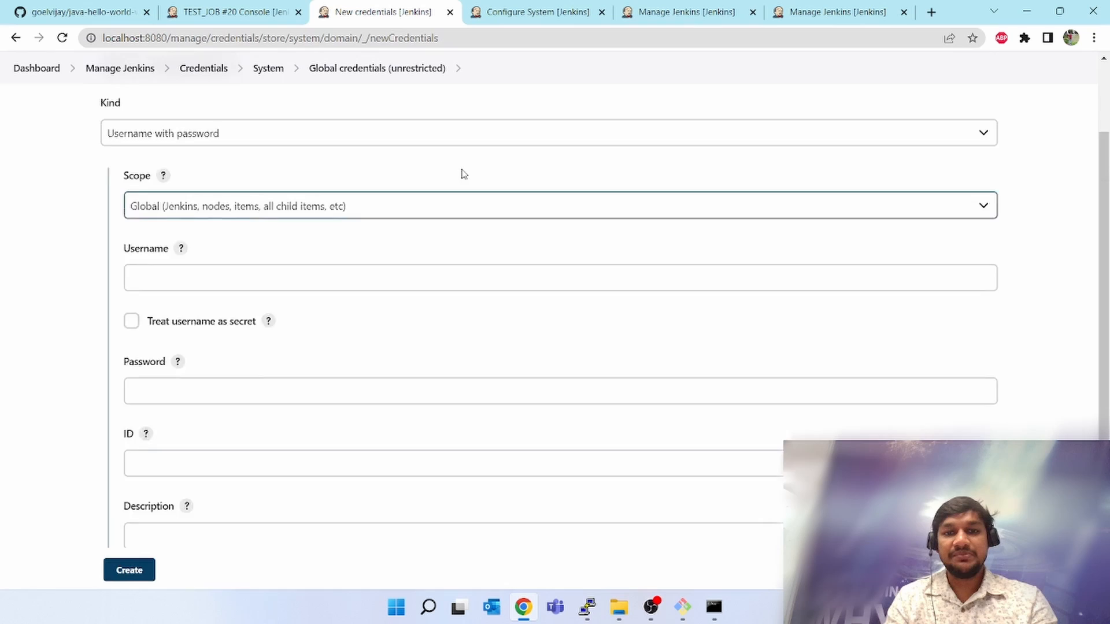
click(547, 229)
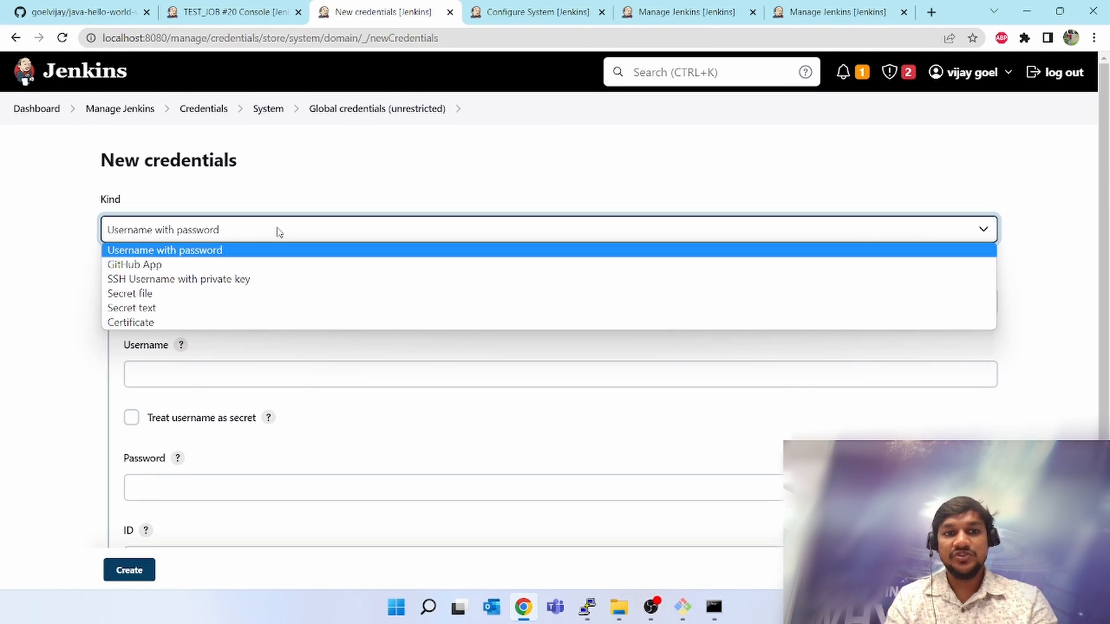
mouse_move(178, 278)
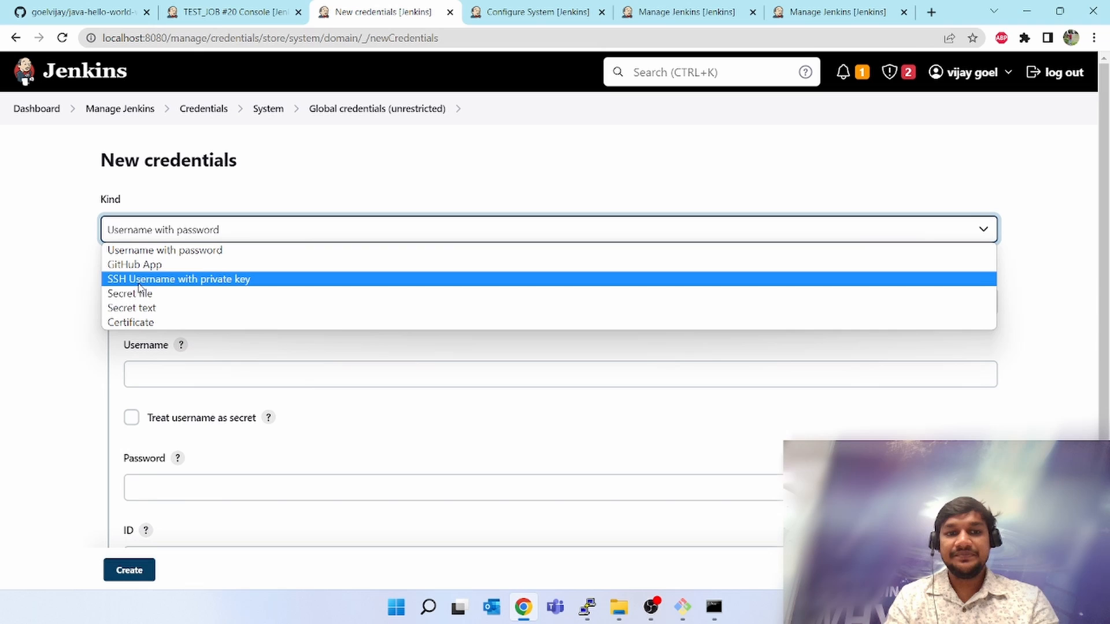
mouse_move(130, 323)
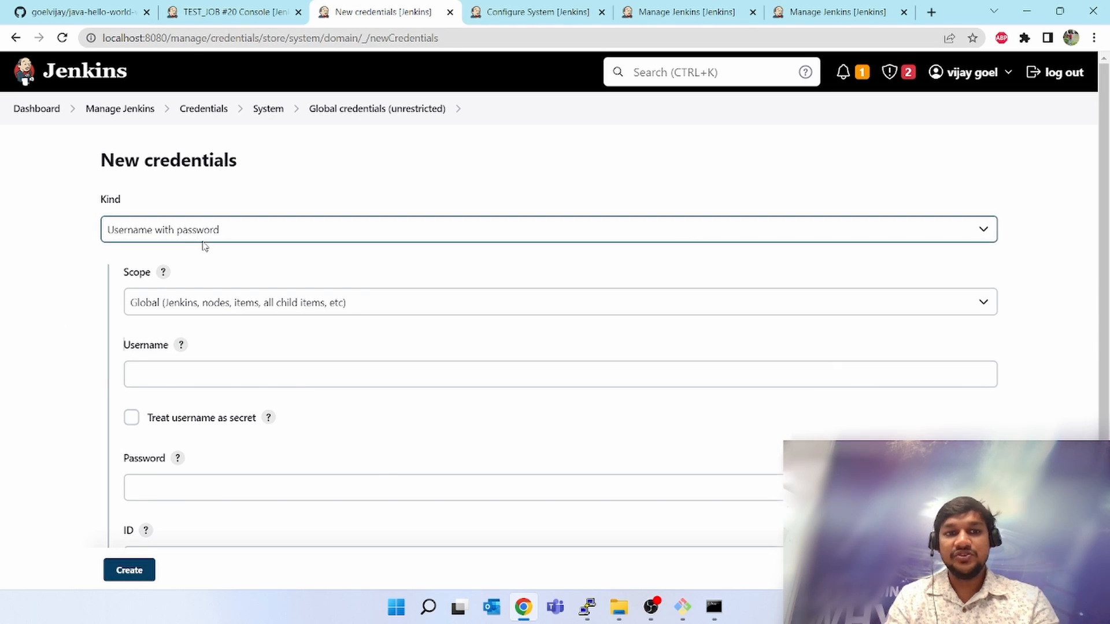
click(560, 301)
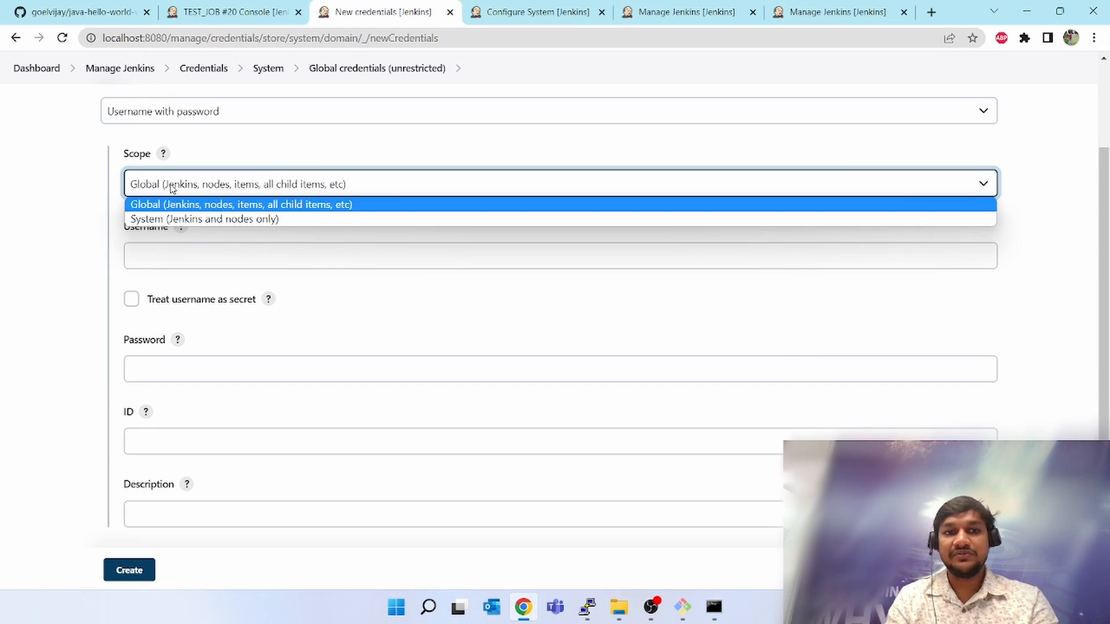
click(240, 205)
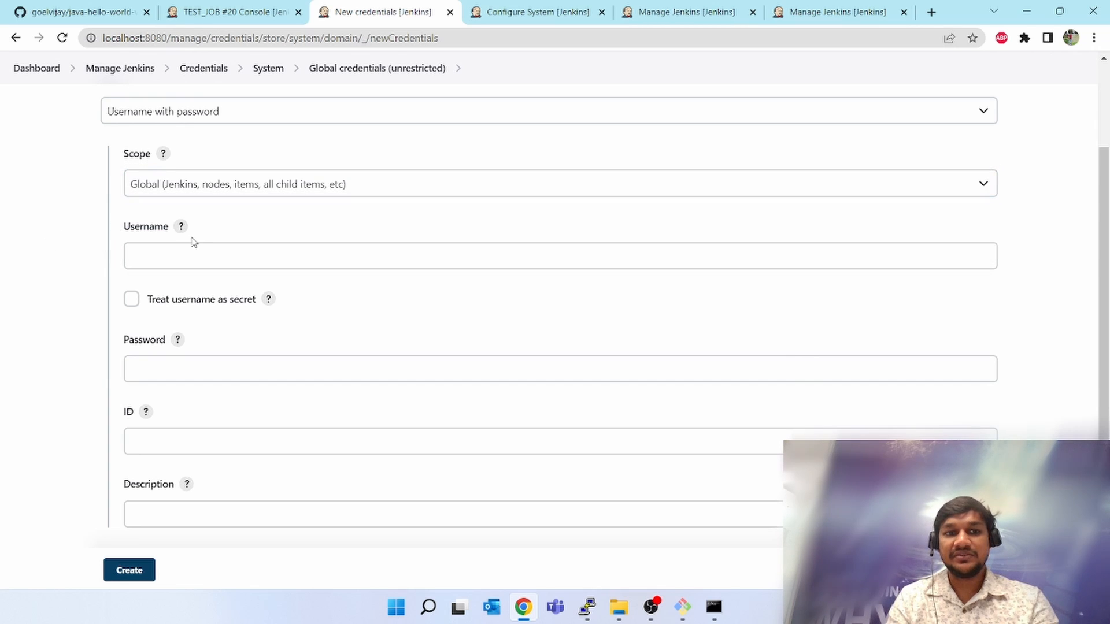
- Enter secret username devopdemo, a password, and ID and description devopsdemo
text(devopdemo)
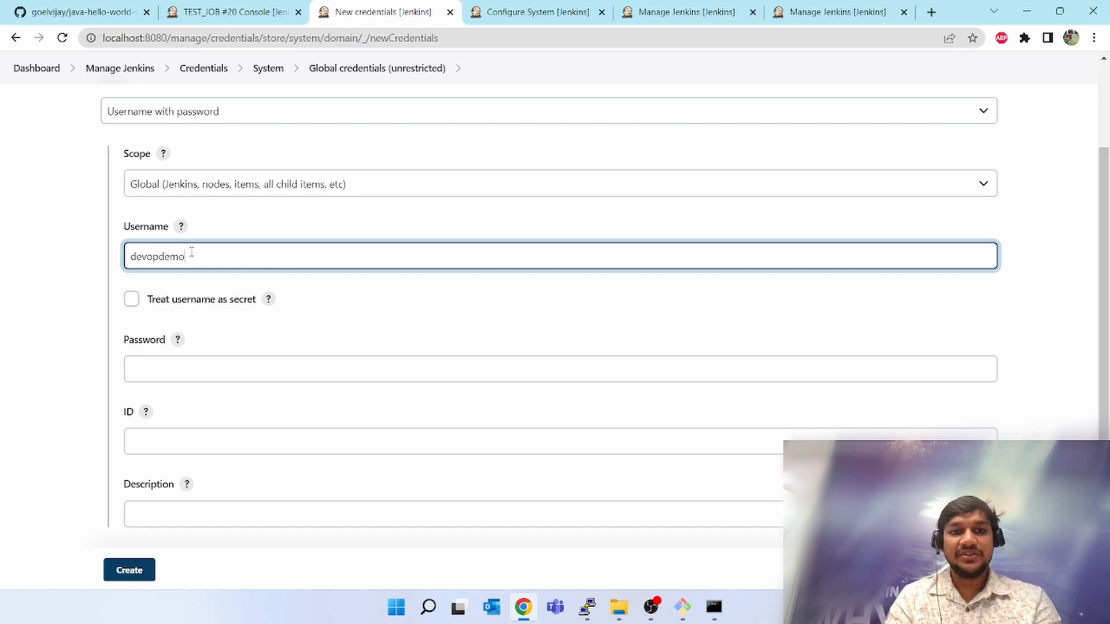
click(131, 298)
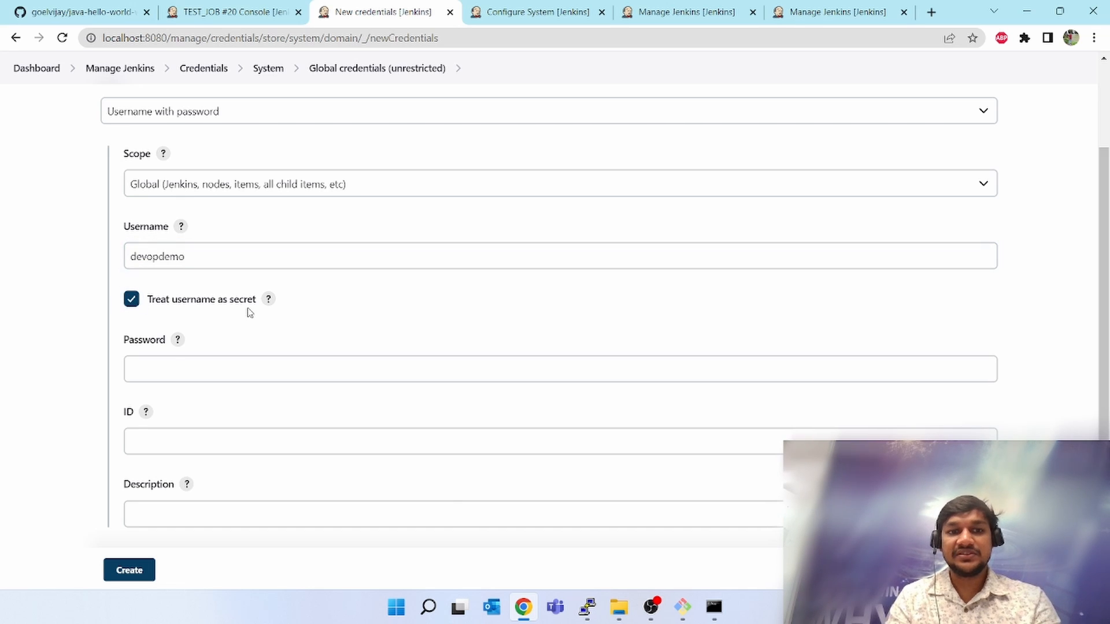
click(559, 303)
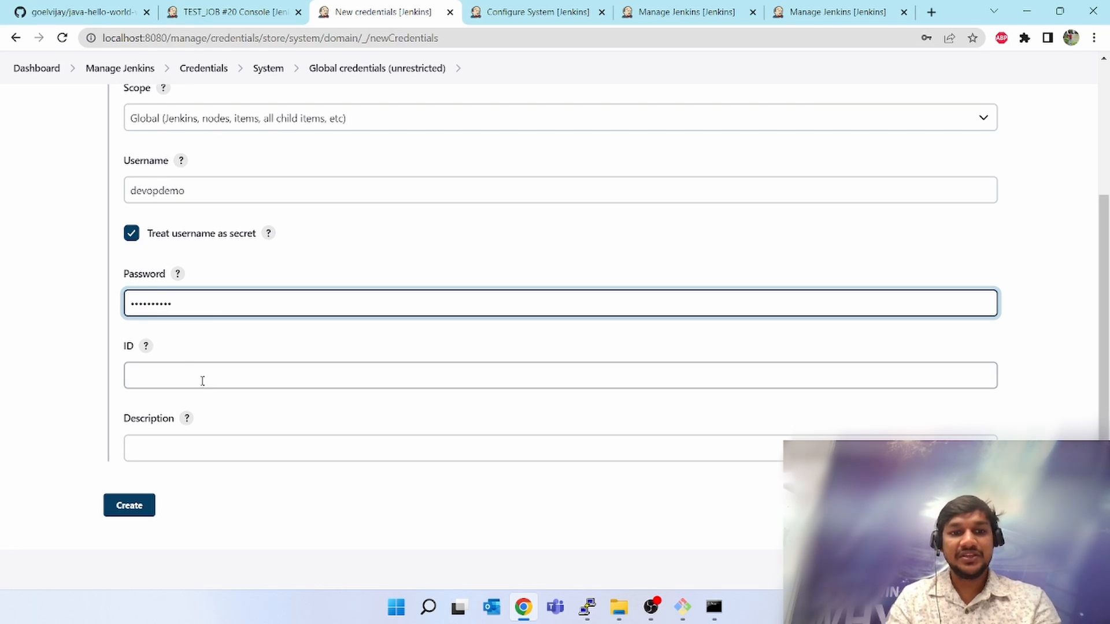
text(devopsdemo)
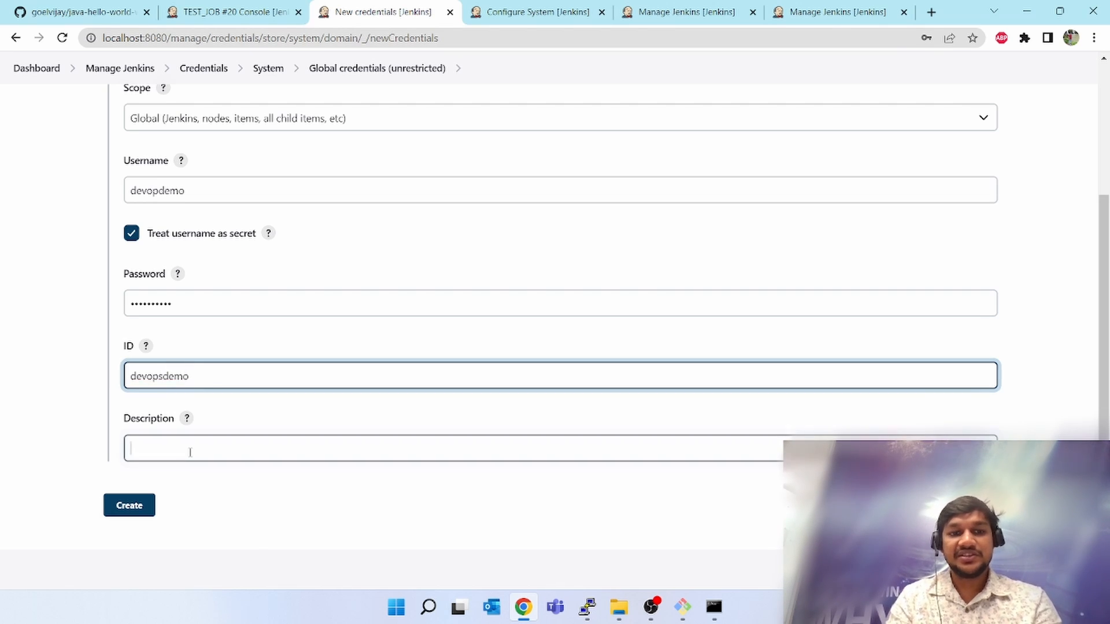
text(devopsdemo)
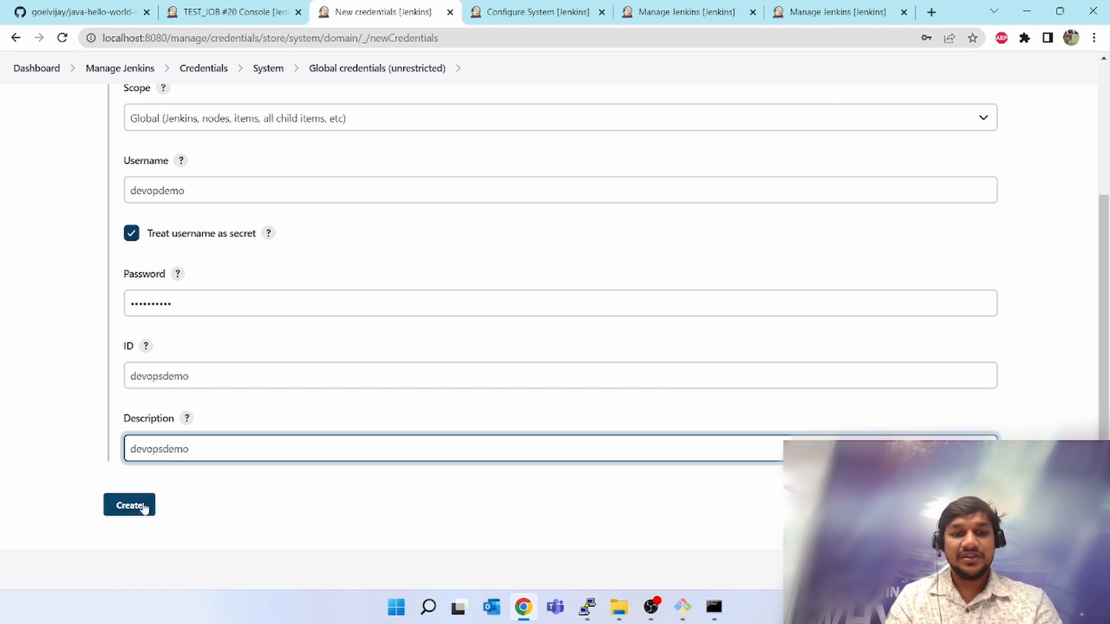
- Create the credential so devopsdemo appears in the global credentials list
click(128, 506)
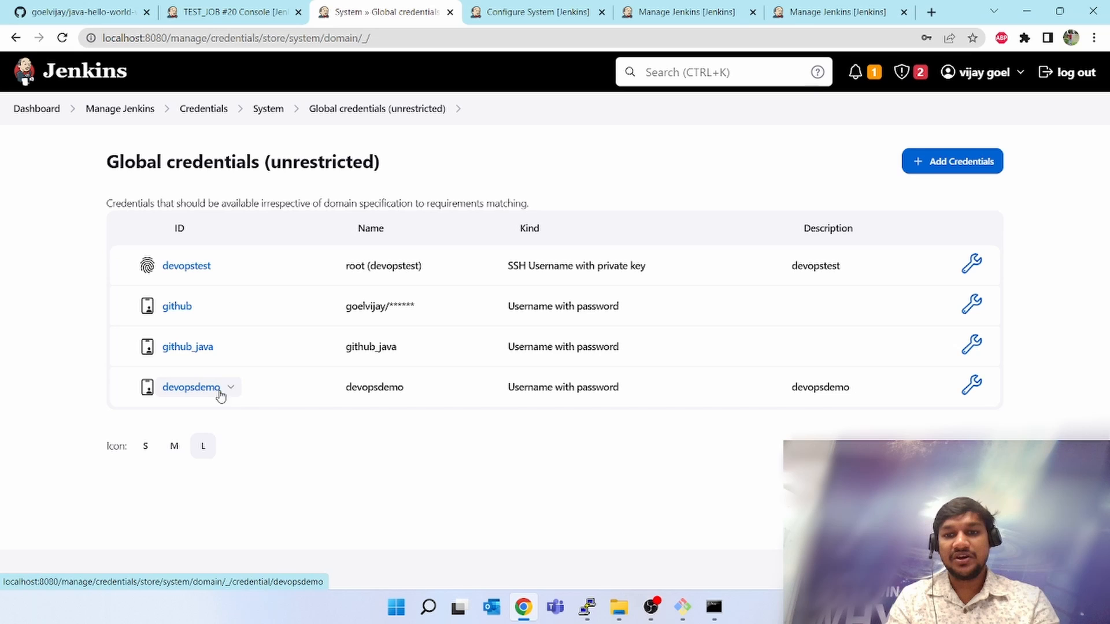
mouse_move(192, 392)
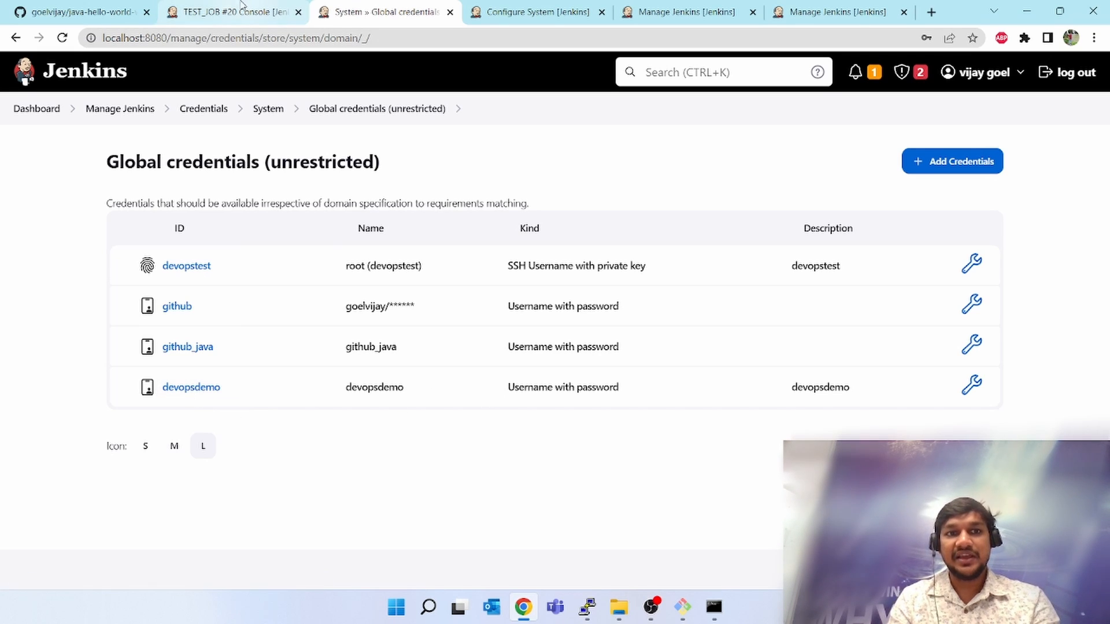
- Return to the dashboard and enter the TEST_JOB project page
click(233, 12)
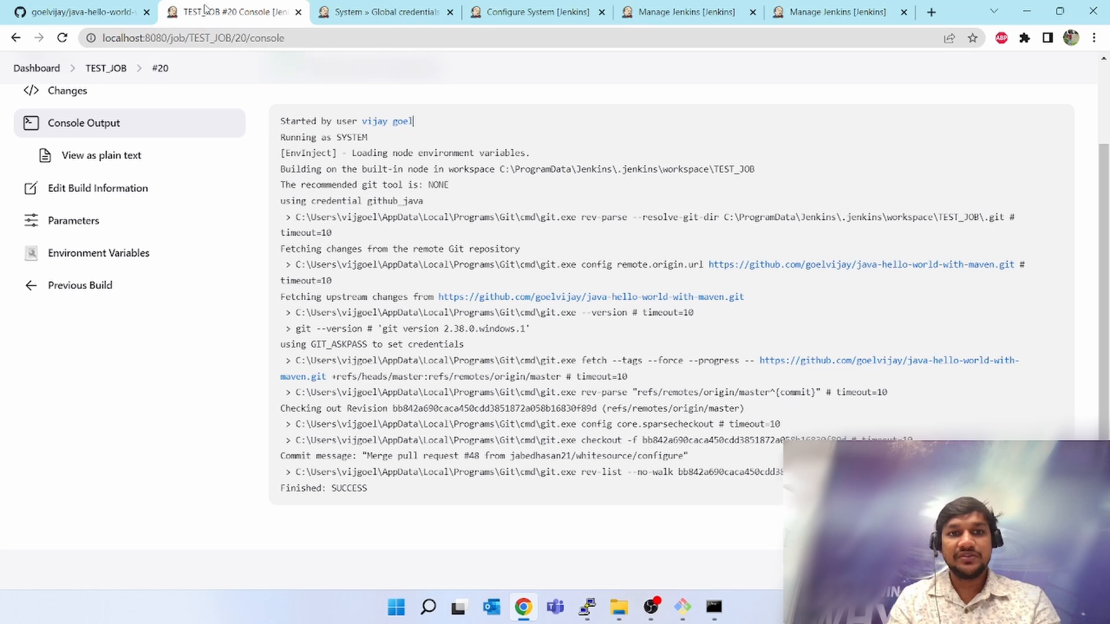
click(36, 69)
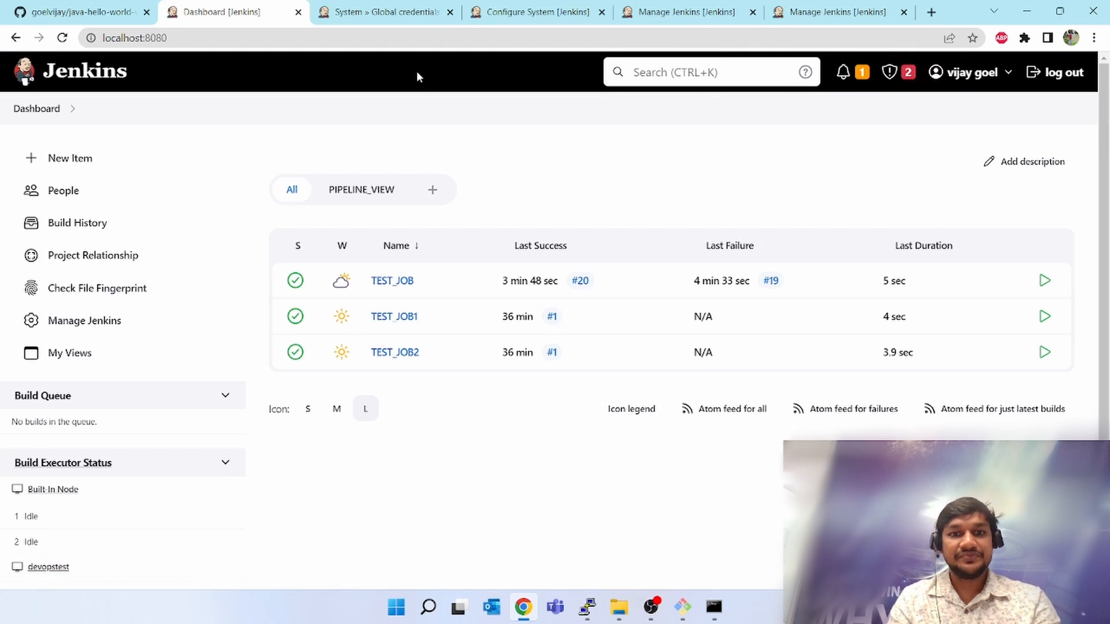
mouse_move(522, 204)
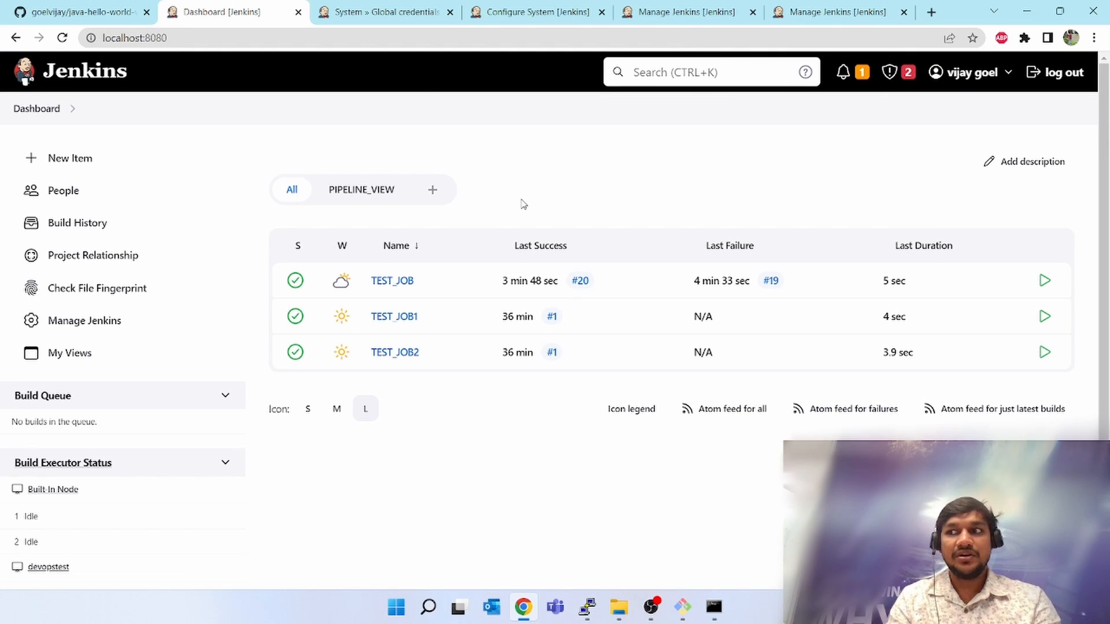
mouse_move(400, 280)
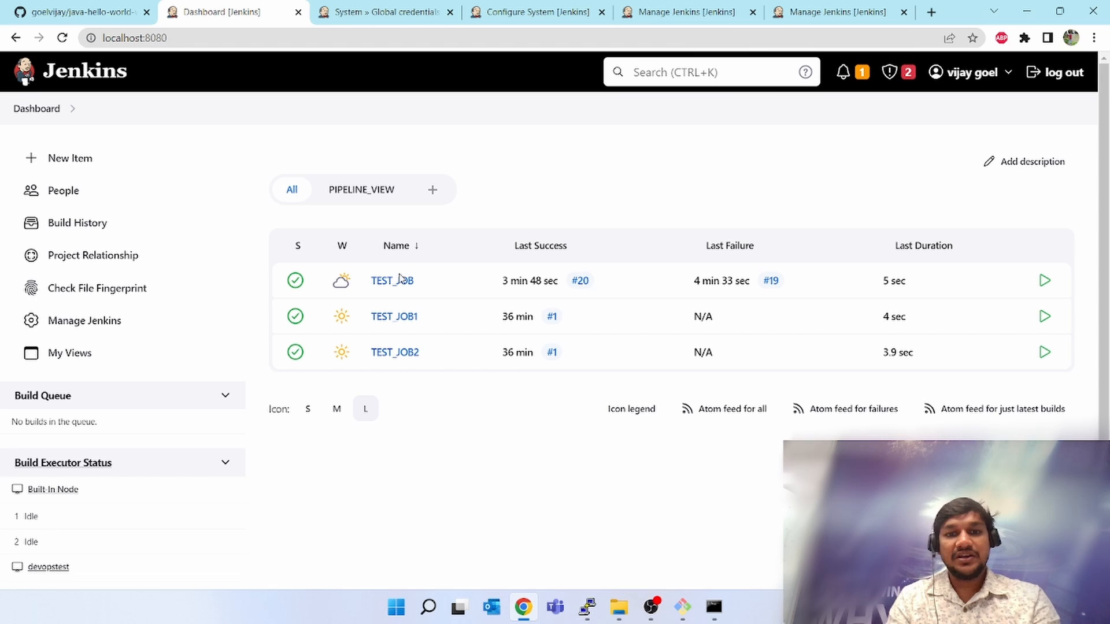
click(392, 280)
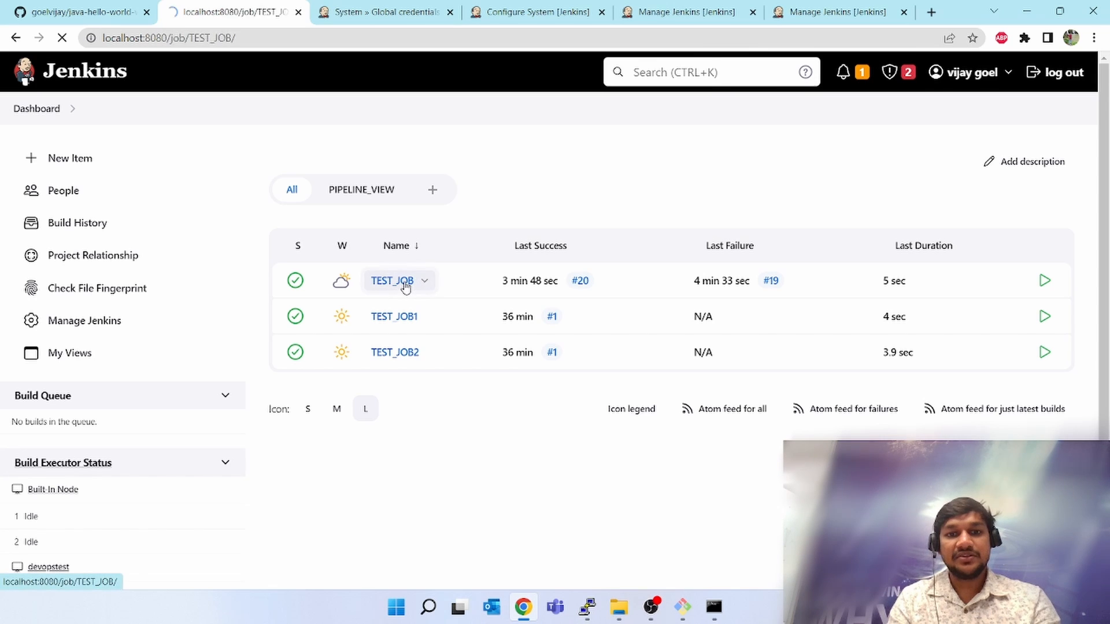
click(390, 281)
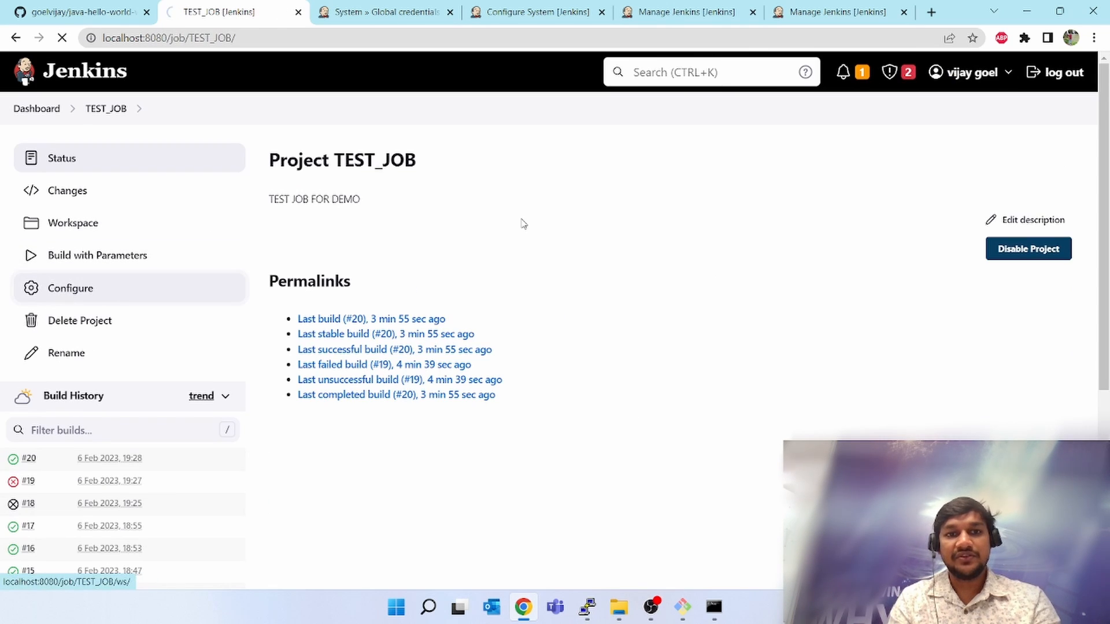
- Review TEST_JOB's Git credentials dropdown showing github_java, then go to Manage Jenkins
click(70, 288)
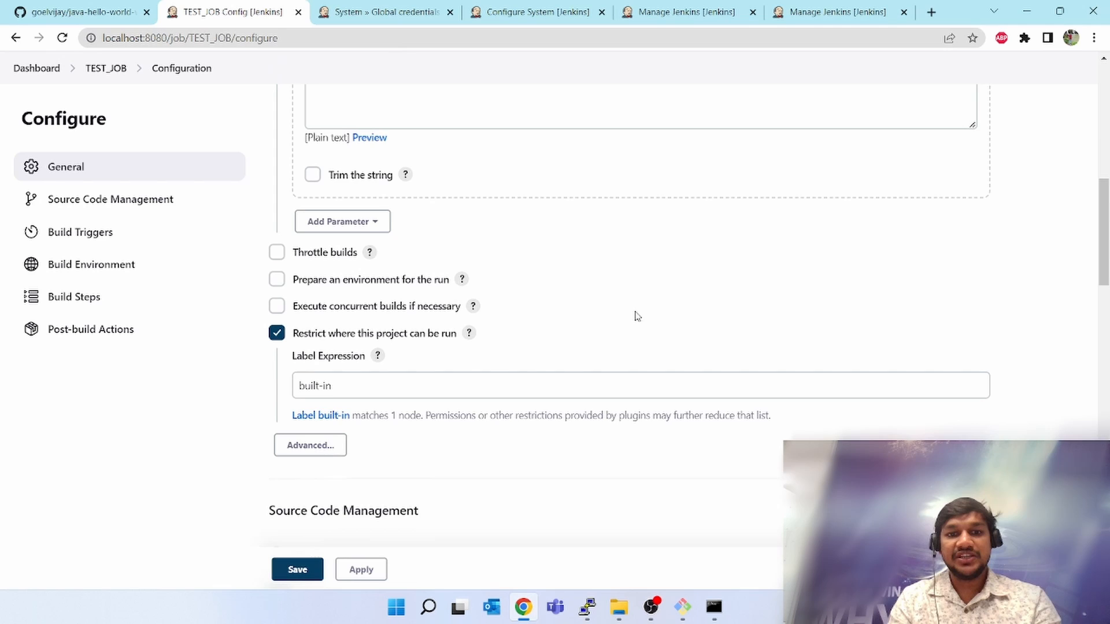
scroll(down, 3)
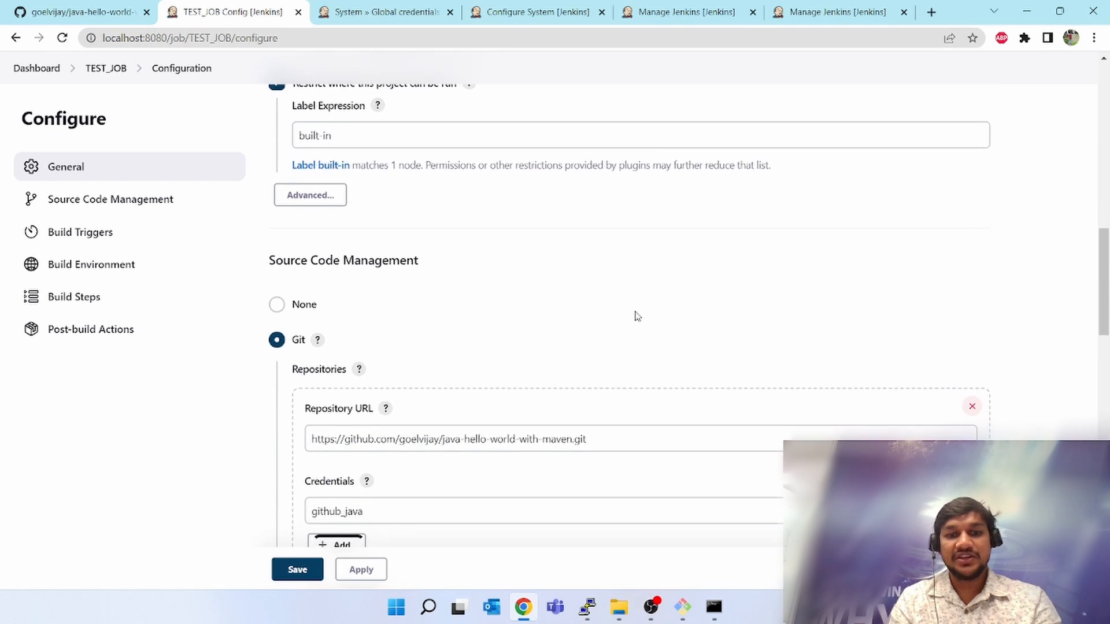
scroll(down, 3)
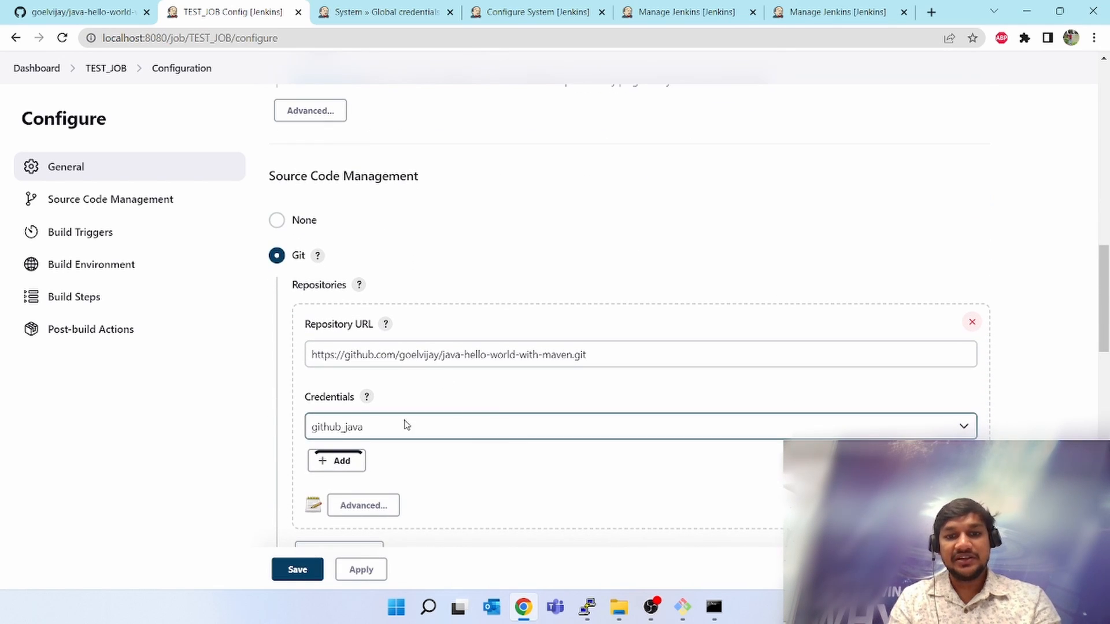
click(637, 426)
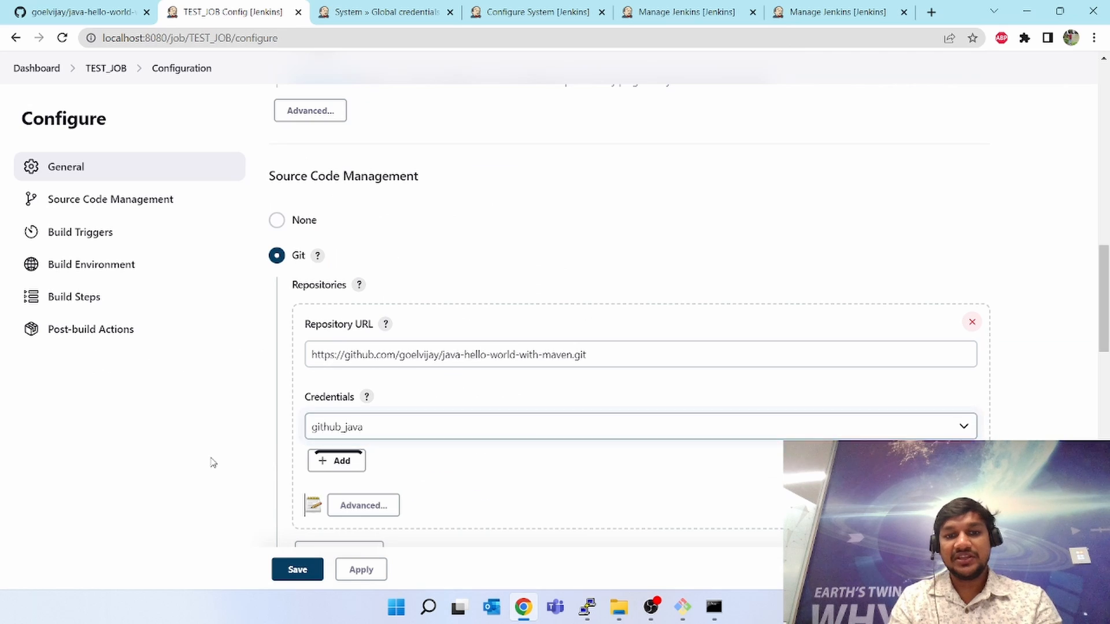
scroll(down, 3)
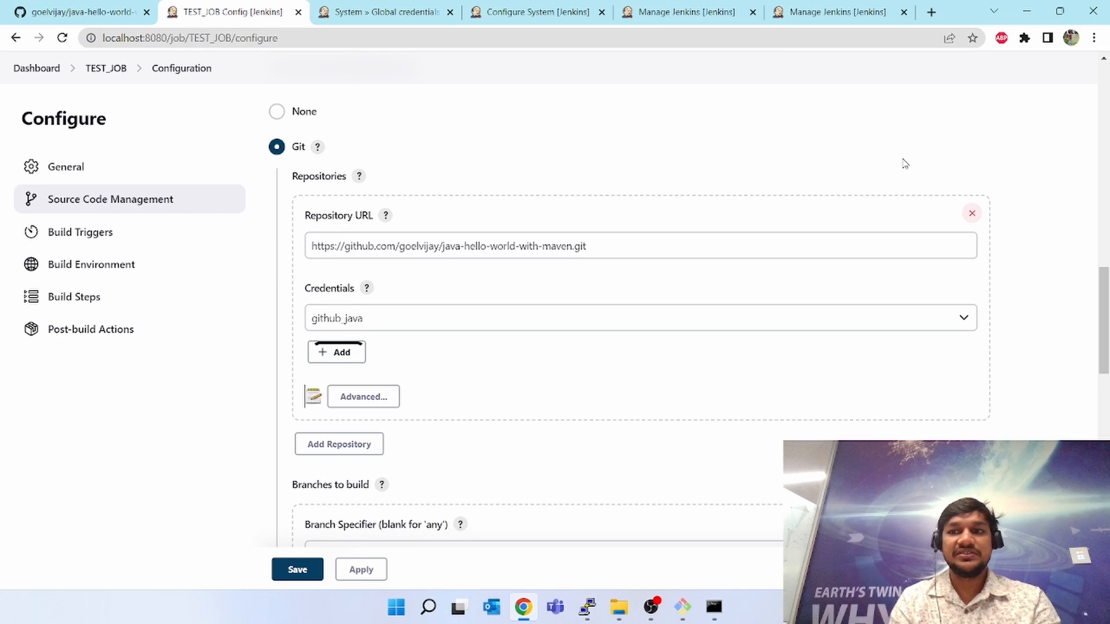
mouse_move(1041, 282)
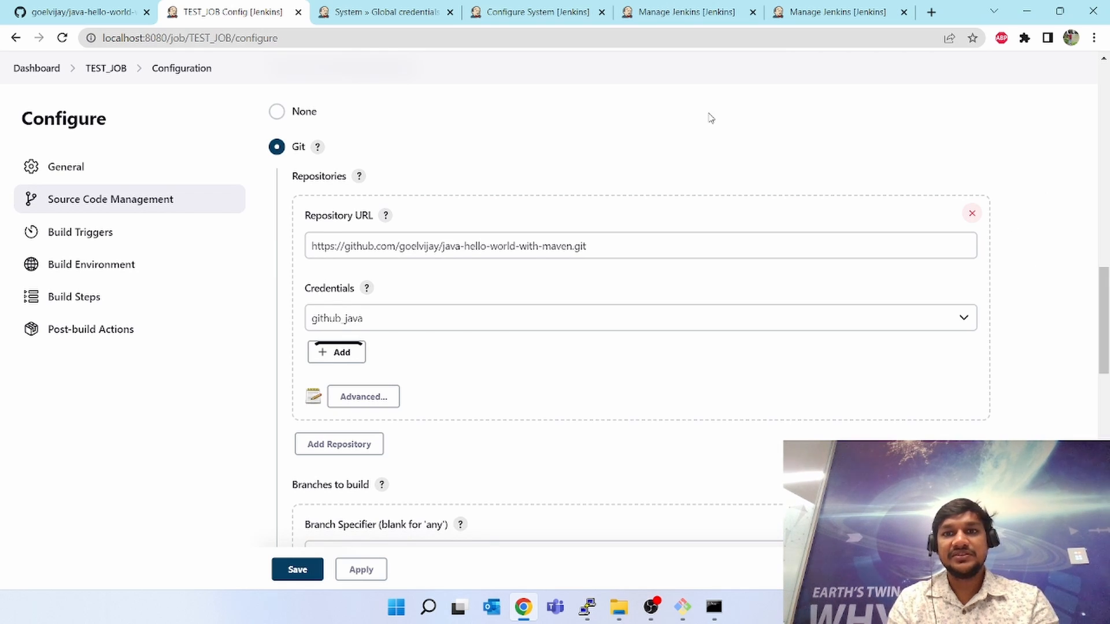
click(684, 12)
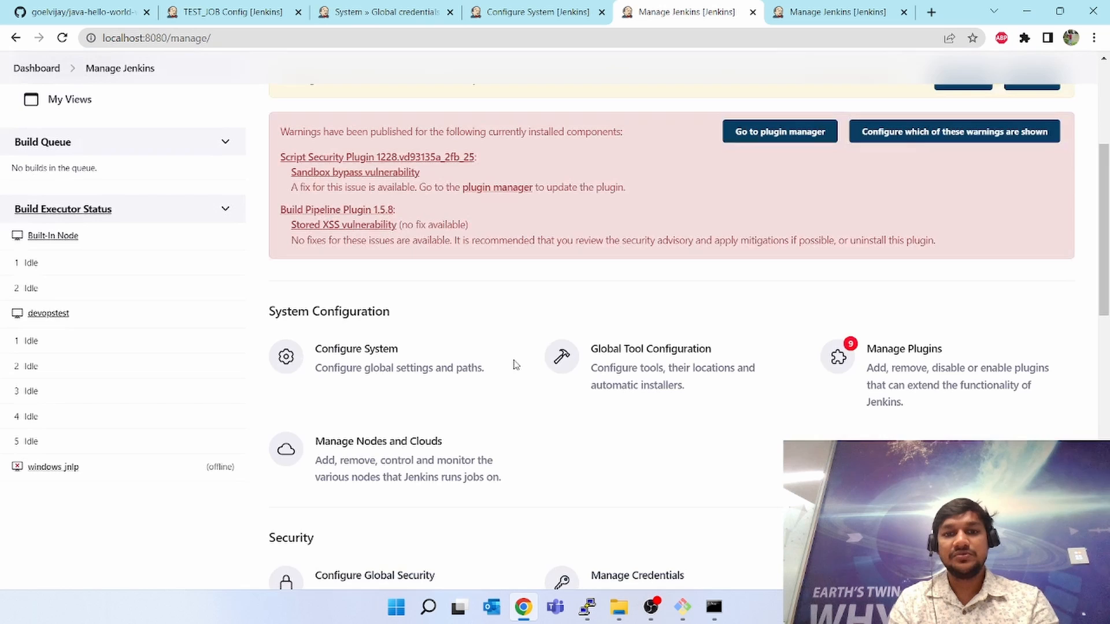